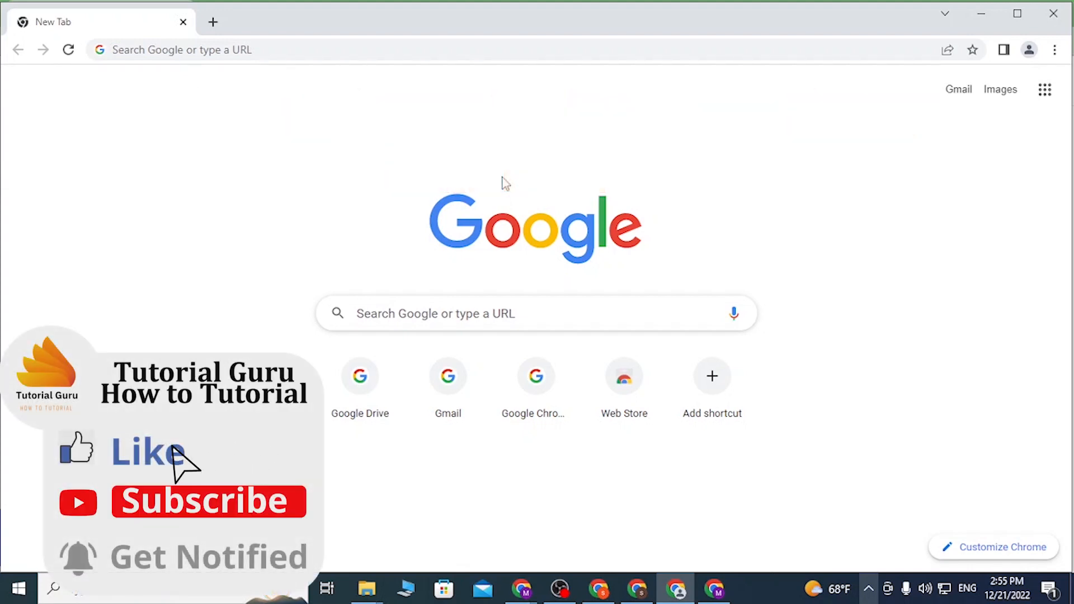
mouse_move(86, 521)
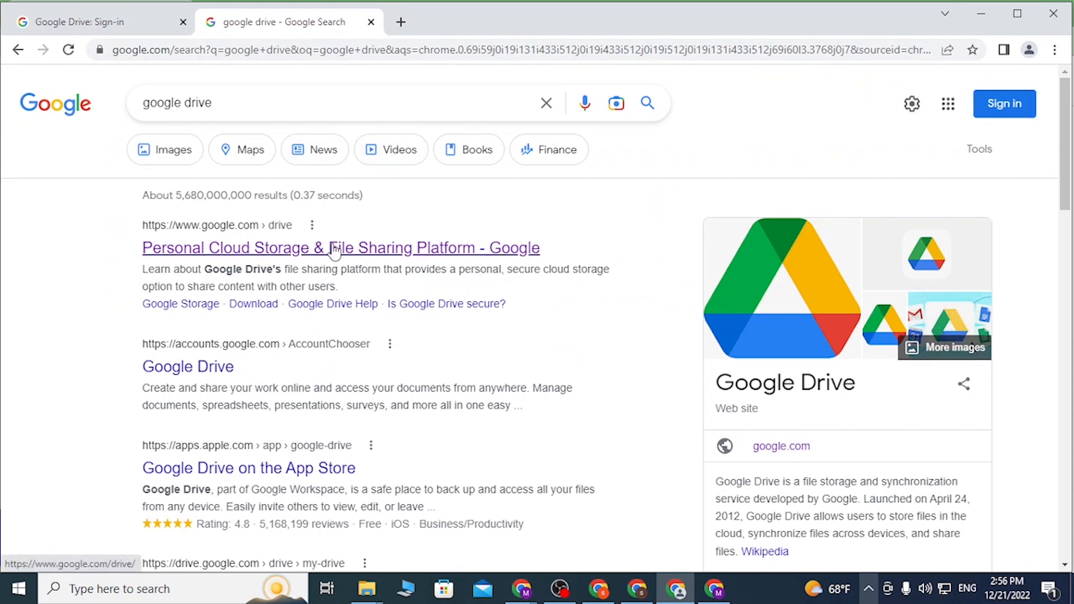
Open the Google Drive result and continue to Drive's sign-in page
click(341, 247)
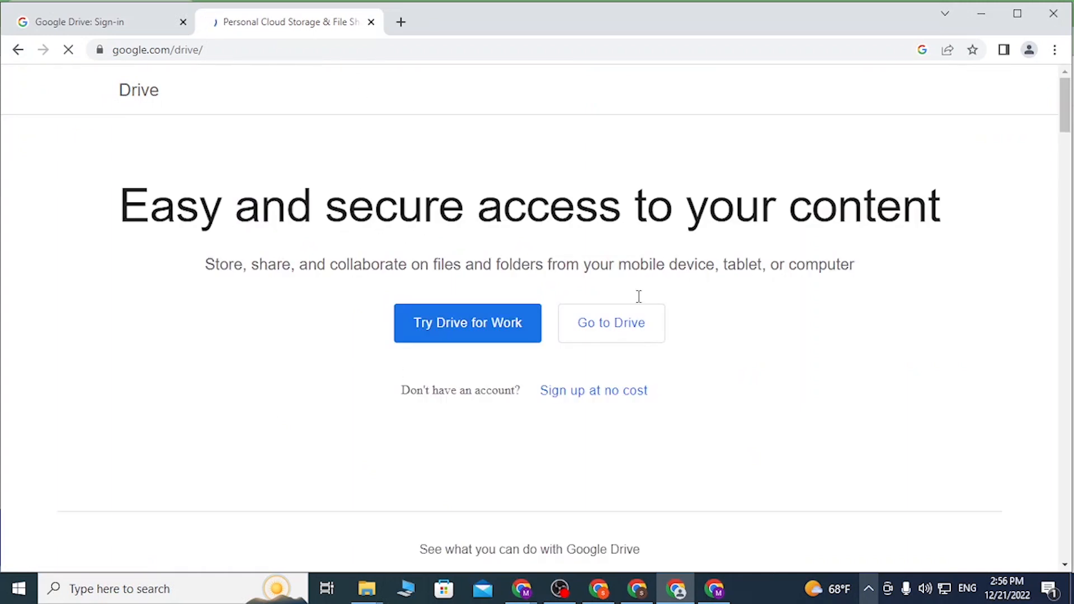
click(609, 323)
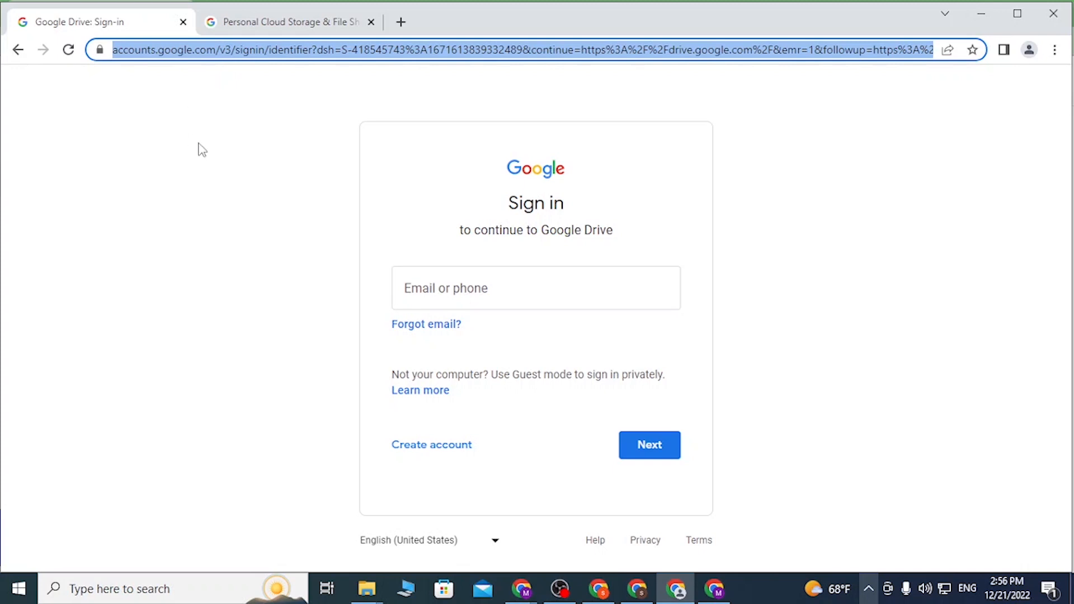
click(536, 288)
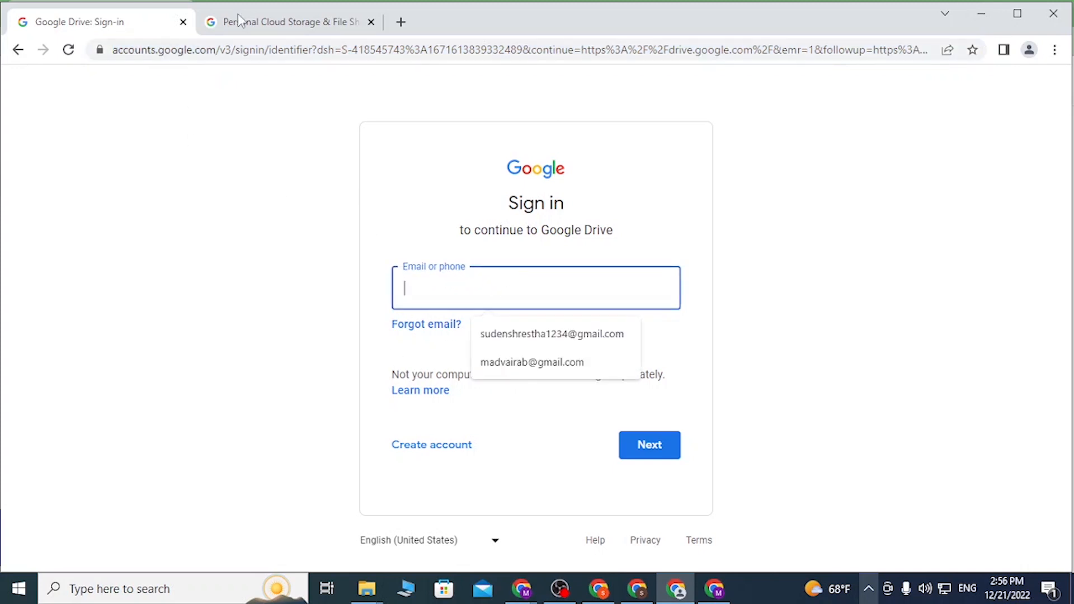
click(287, 21)
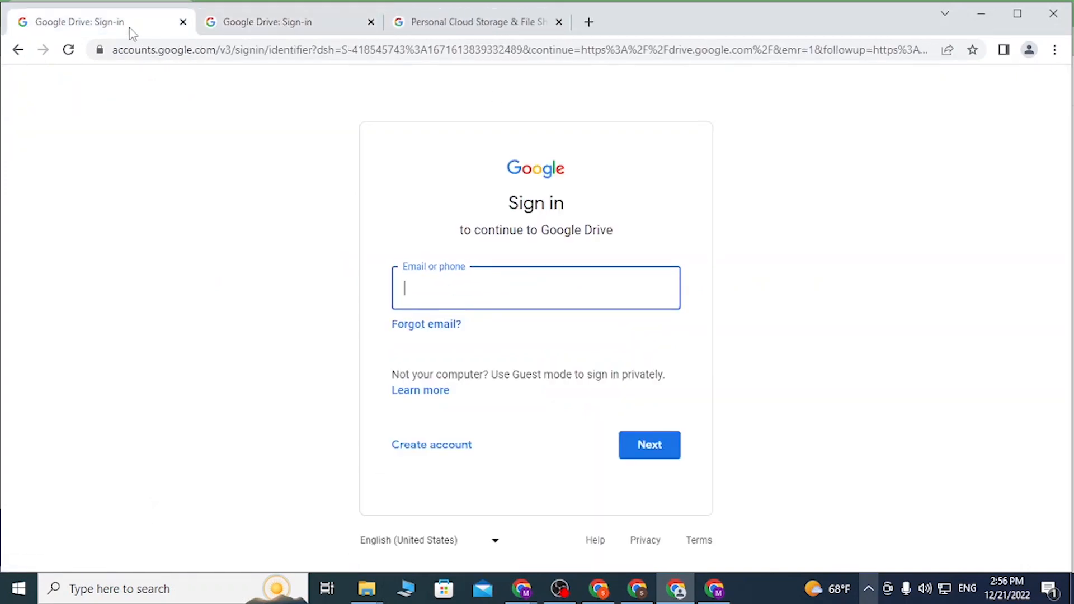
Close the duplicate sign-in tab and autofill the saved account email
click(371, 22)
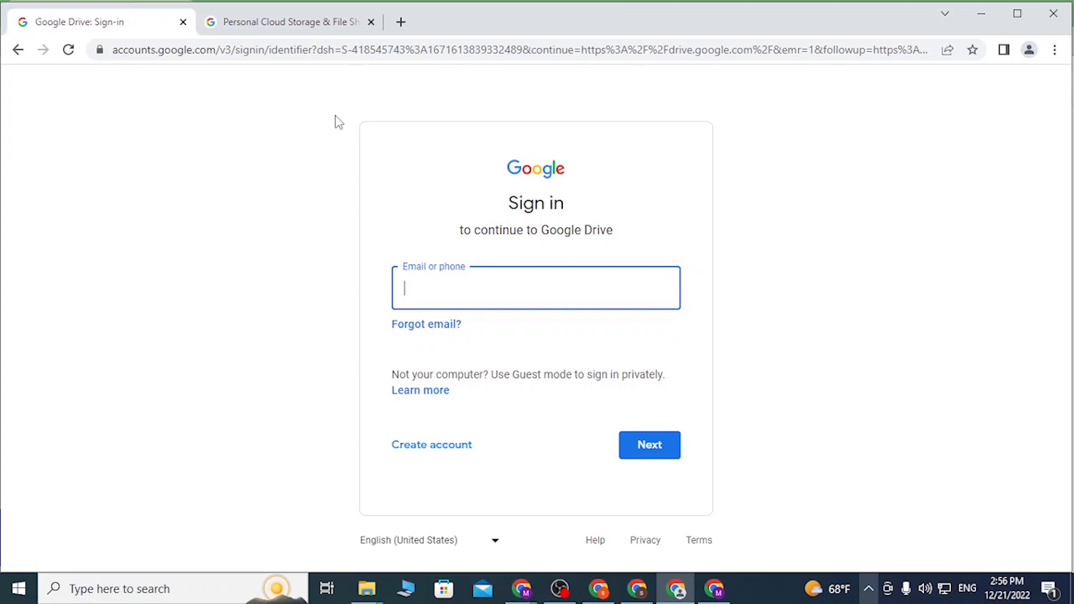
click(536, 287)
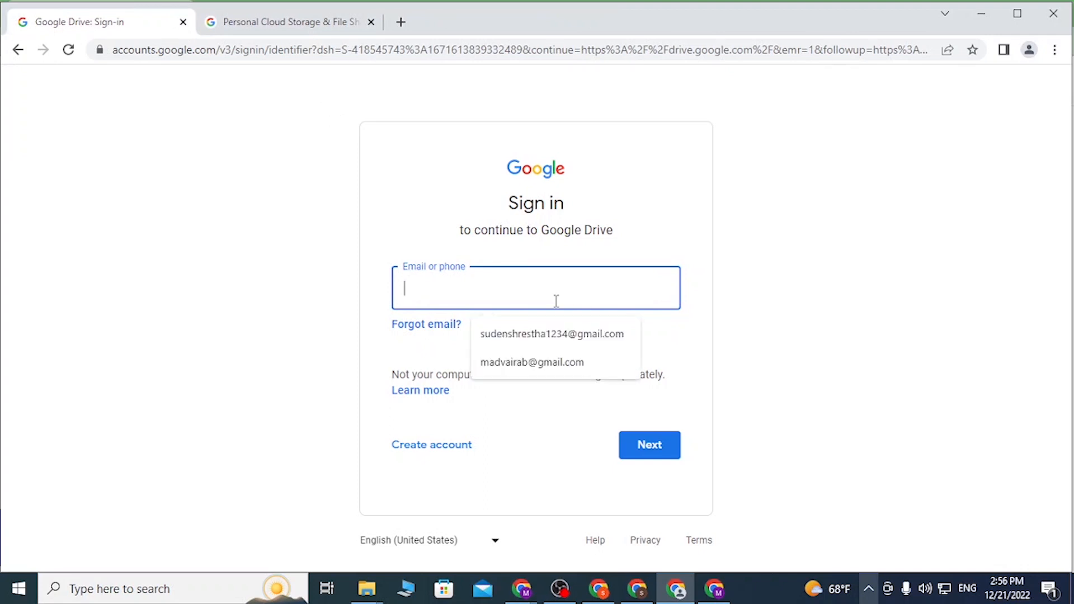
click(552, 334)
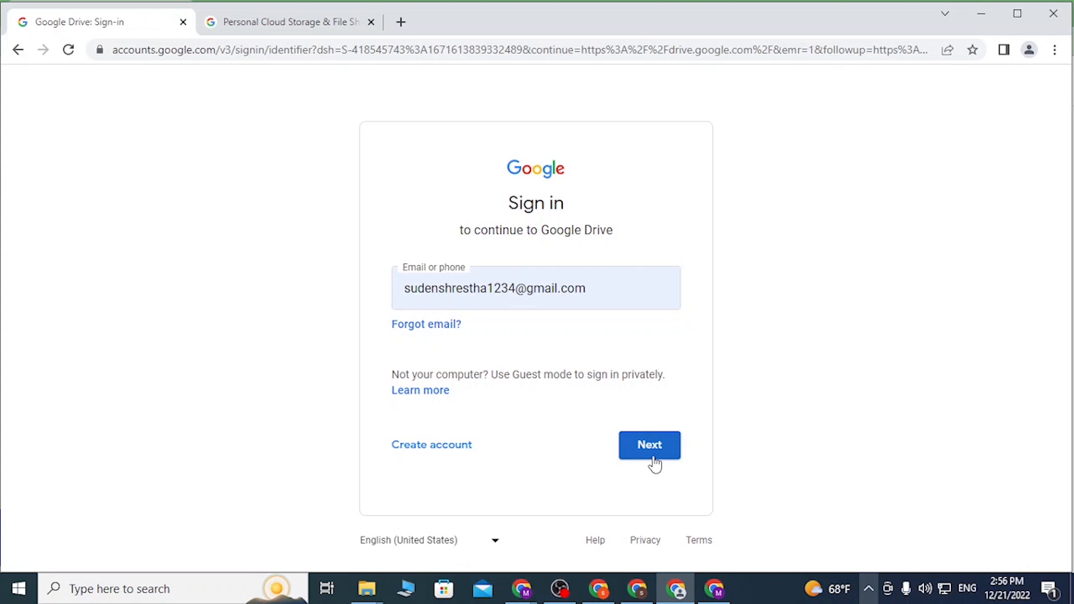
mouse_move(438, 333)
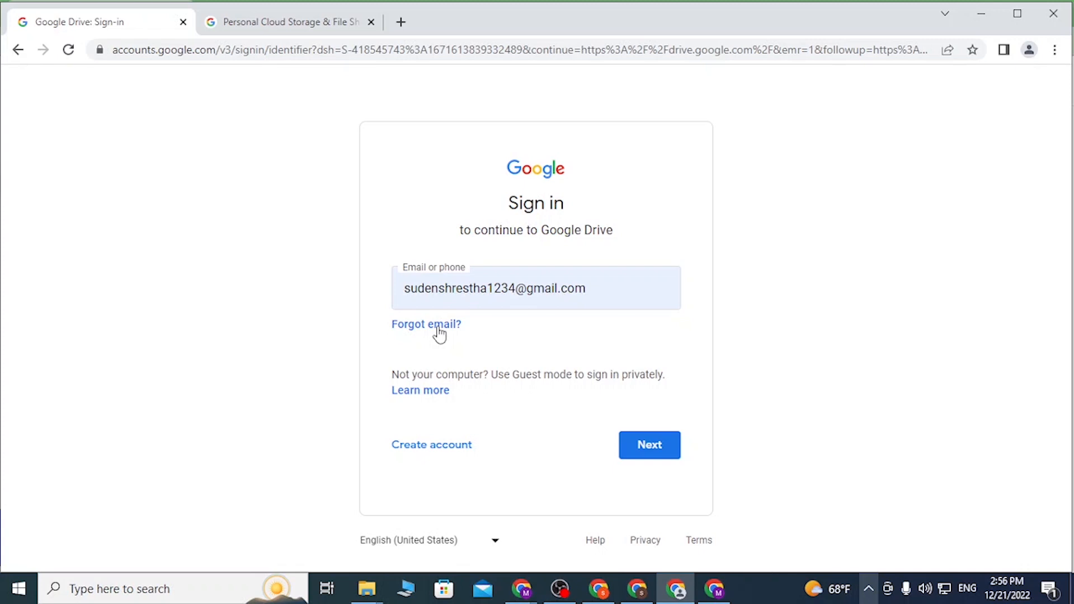
mouse_move(422, 341)
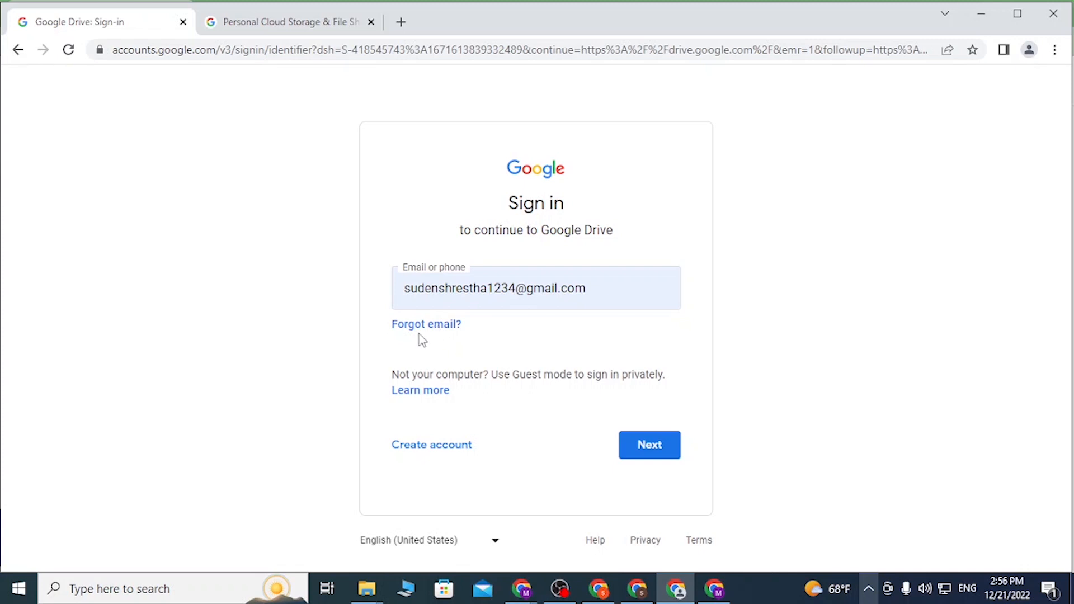
mouse_move(392, 458)
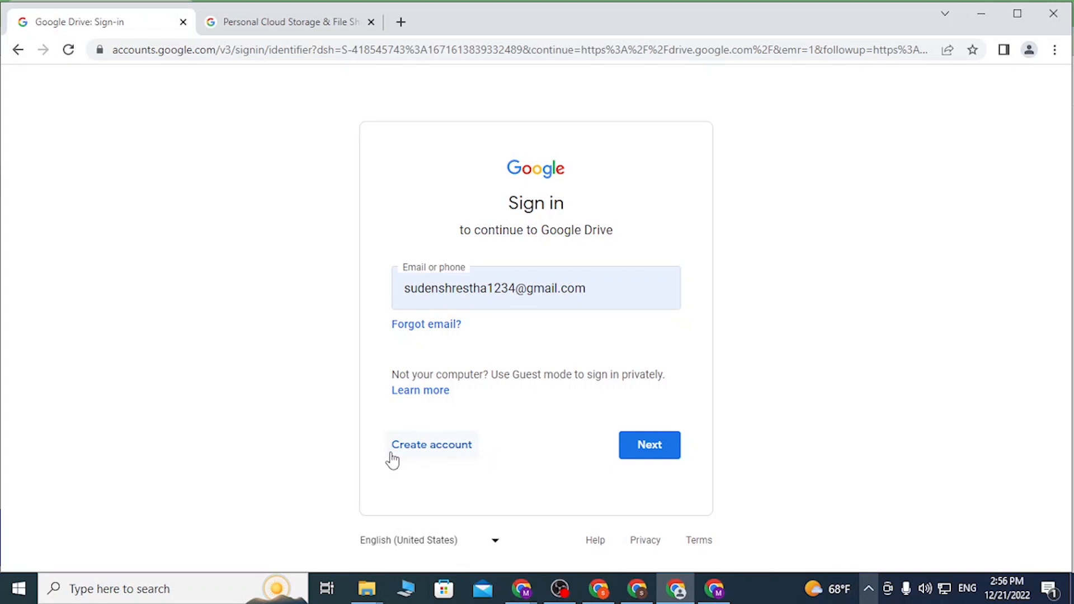
mouse_move(415, 443)
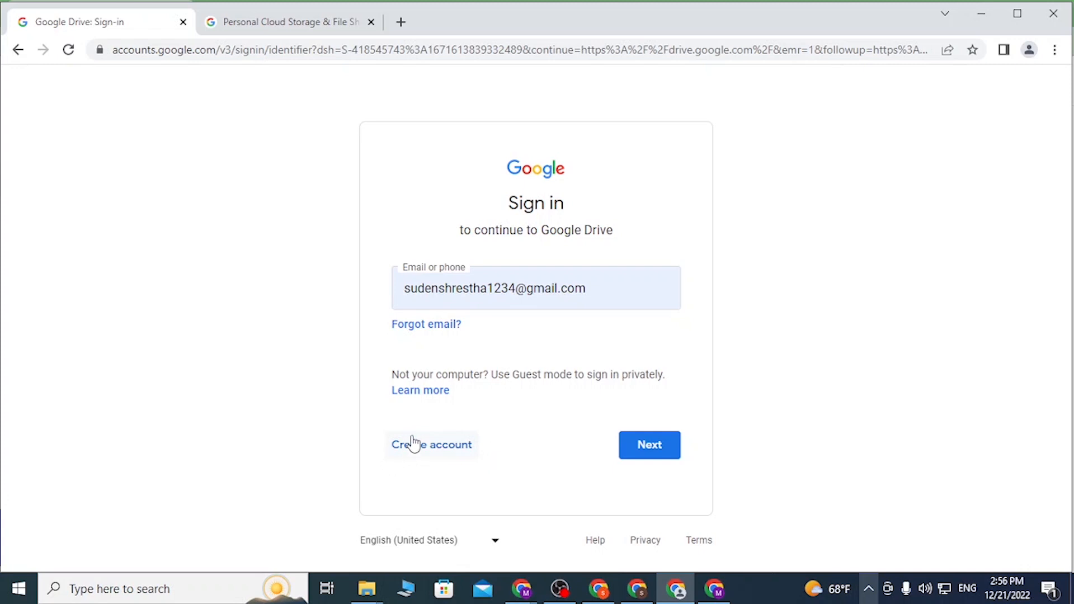
mouse_move(420, 390)
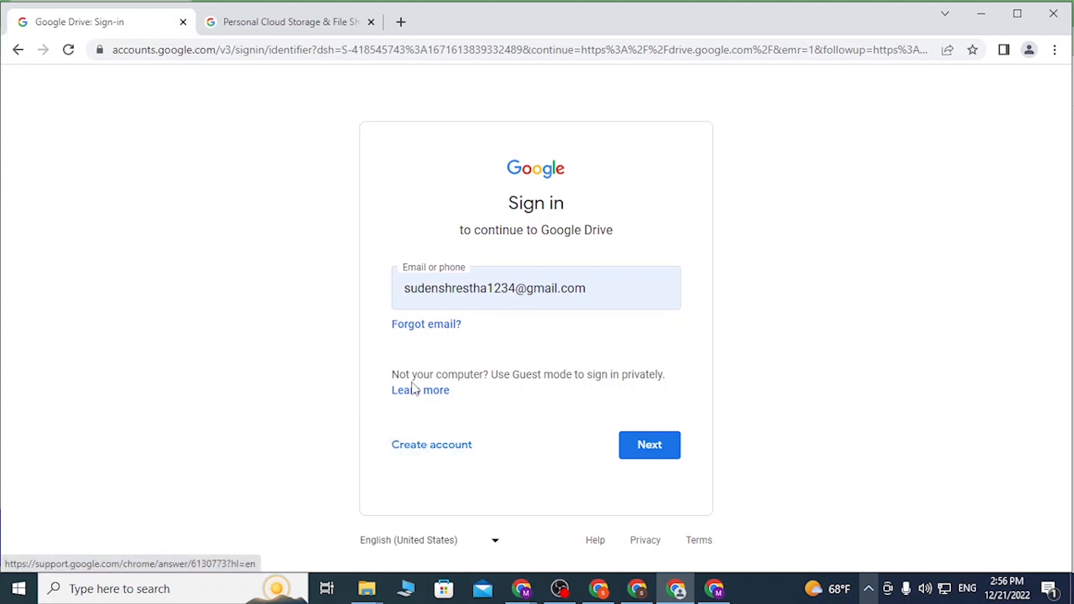
mouse_move(394, 420)
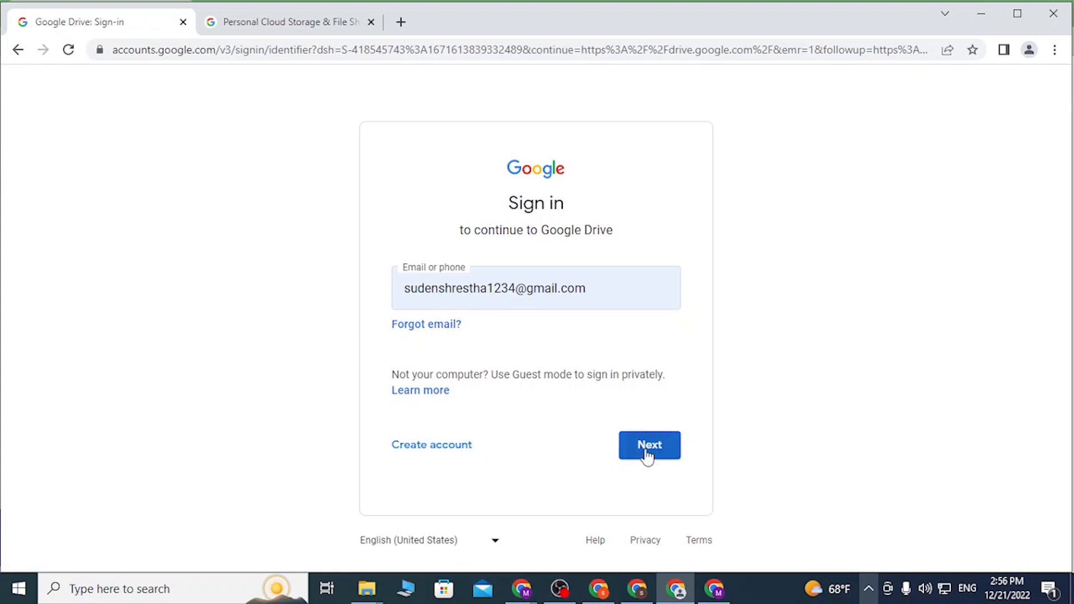
Submit the email and password, then skip the account suggestions to reach My Drive
click(648, 445)
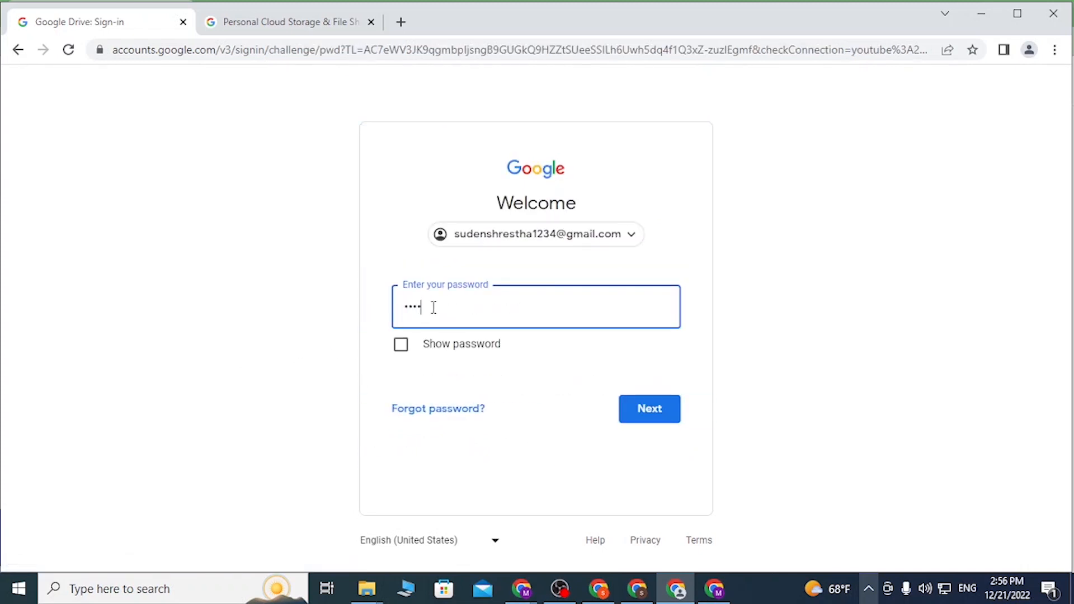
text(password)
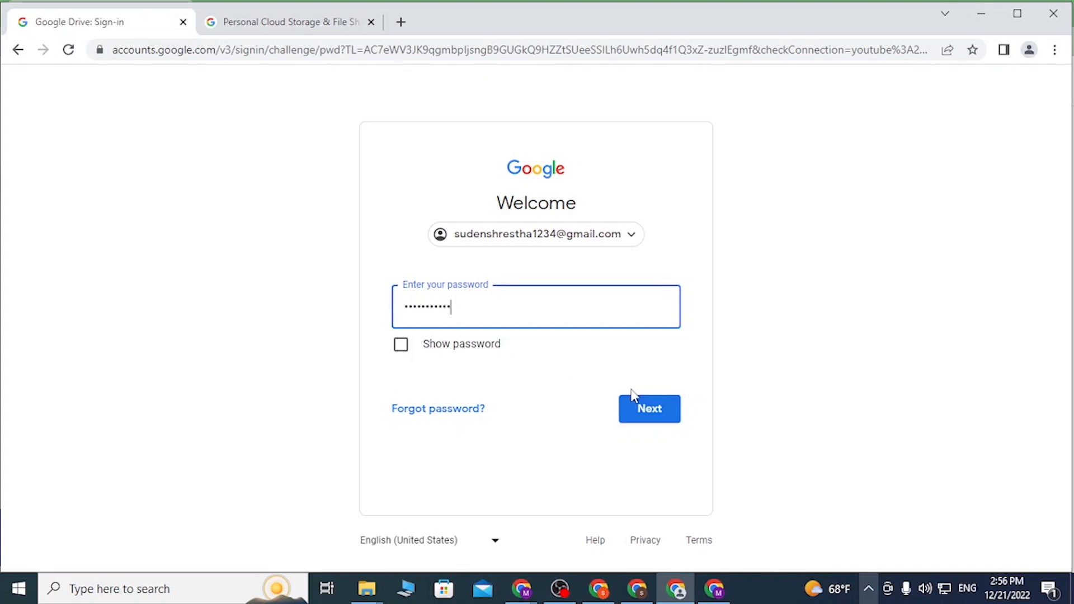
mouse_move(408, 414)
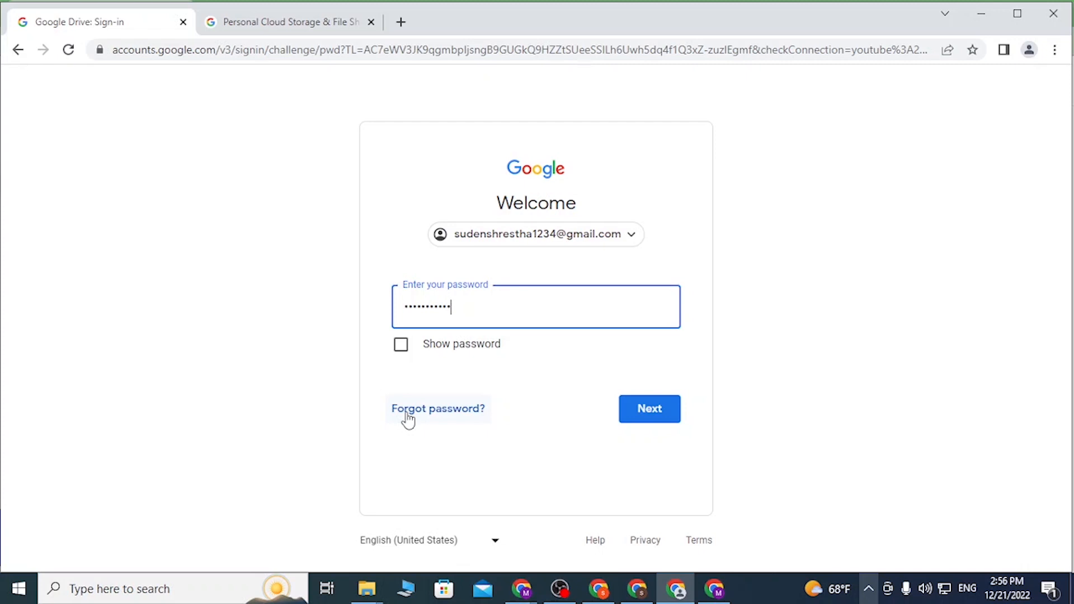
mouse_move(449, 424)
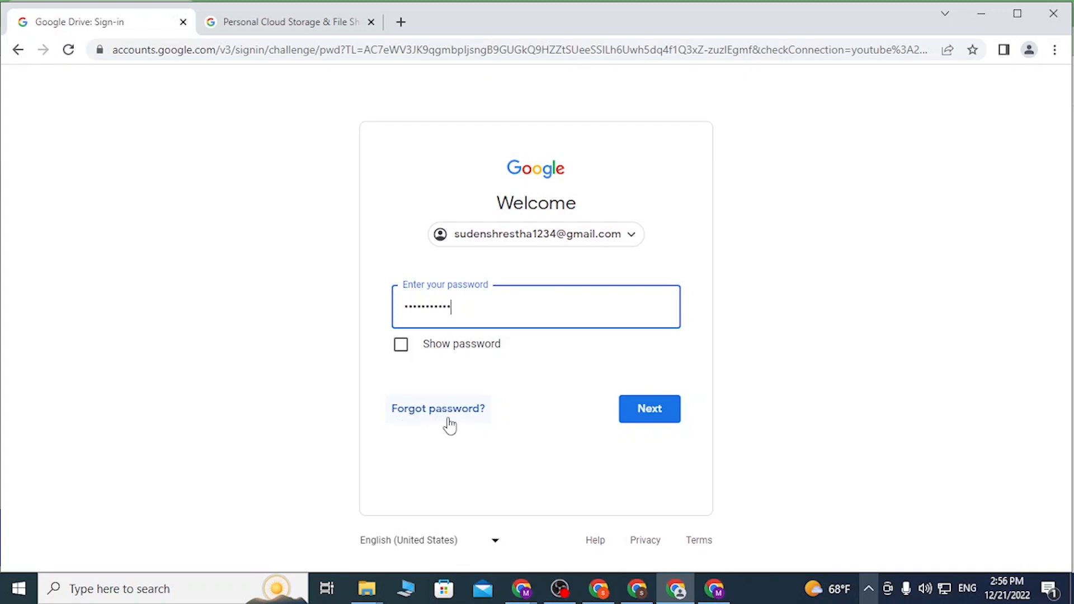
click(648, 409)
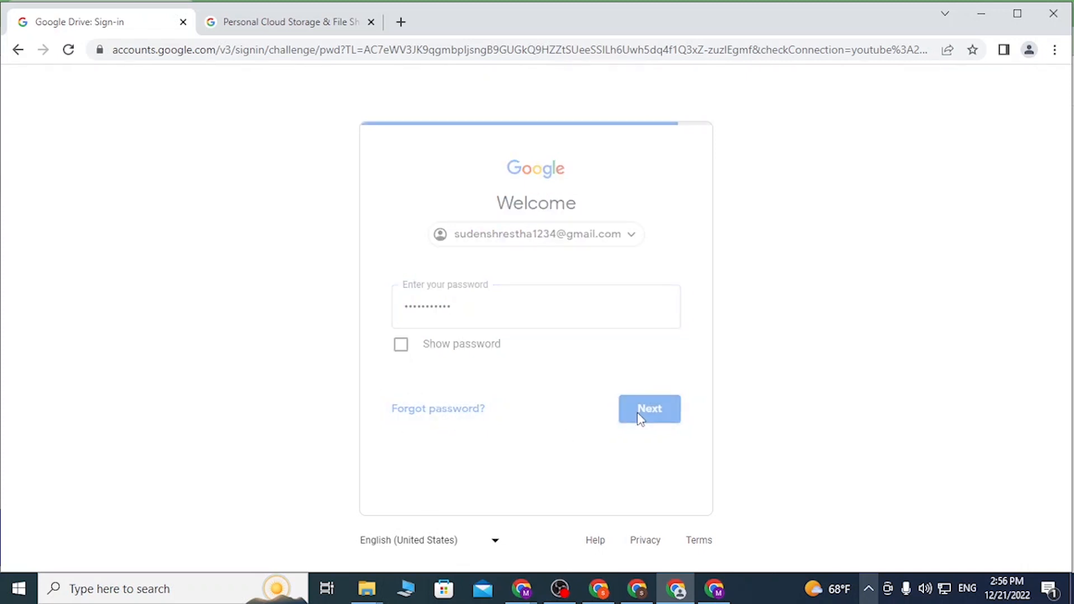
click(648, 409)
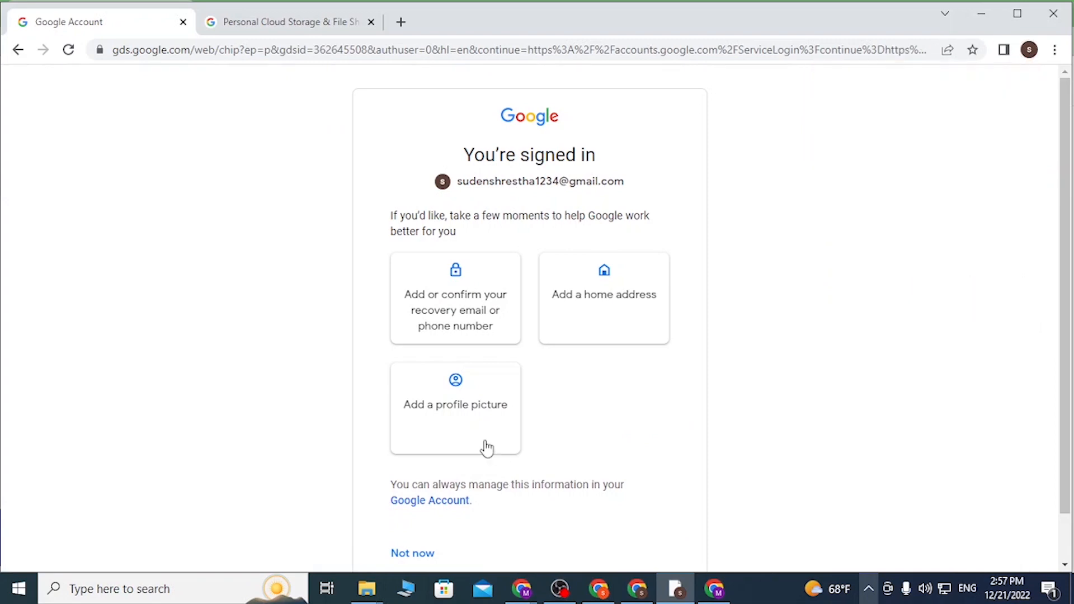
click(412, 553)
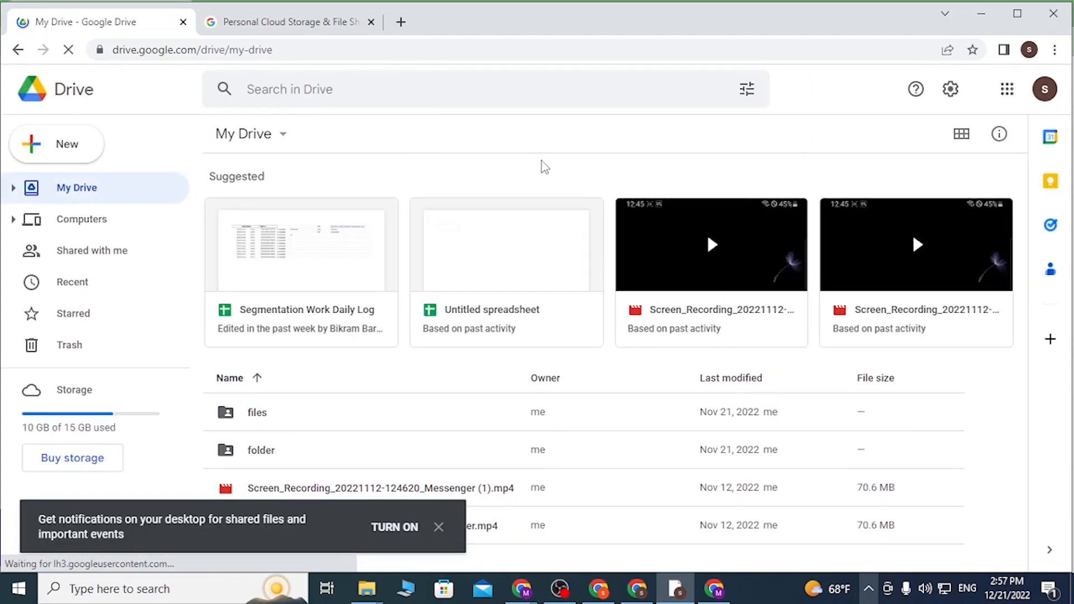